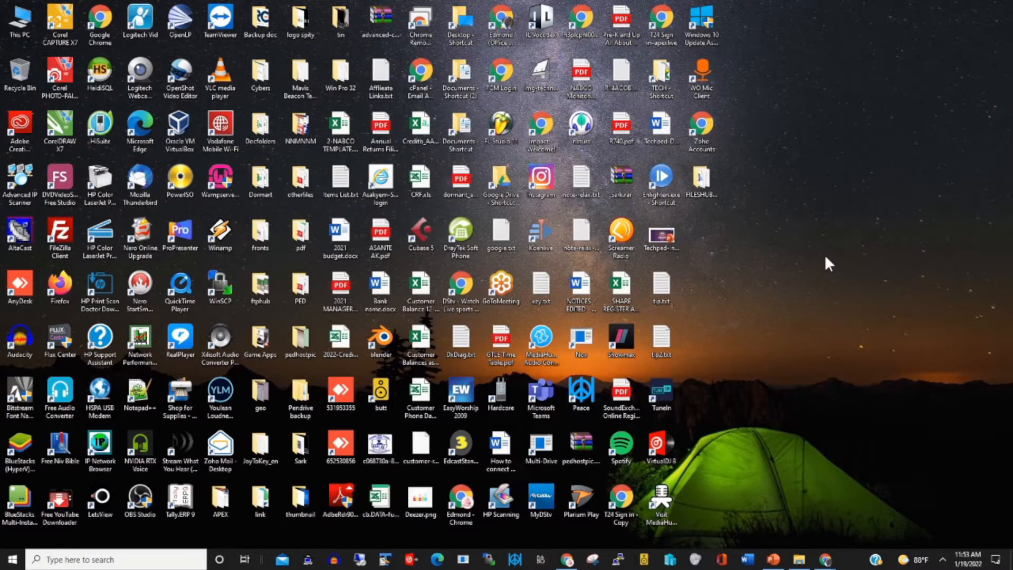
mouse_move(813, 354)
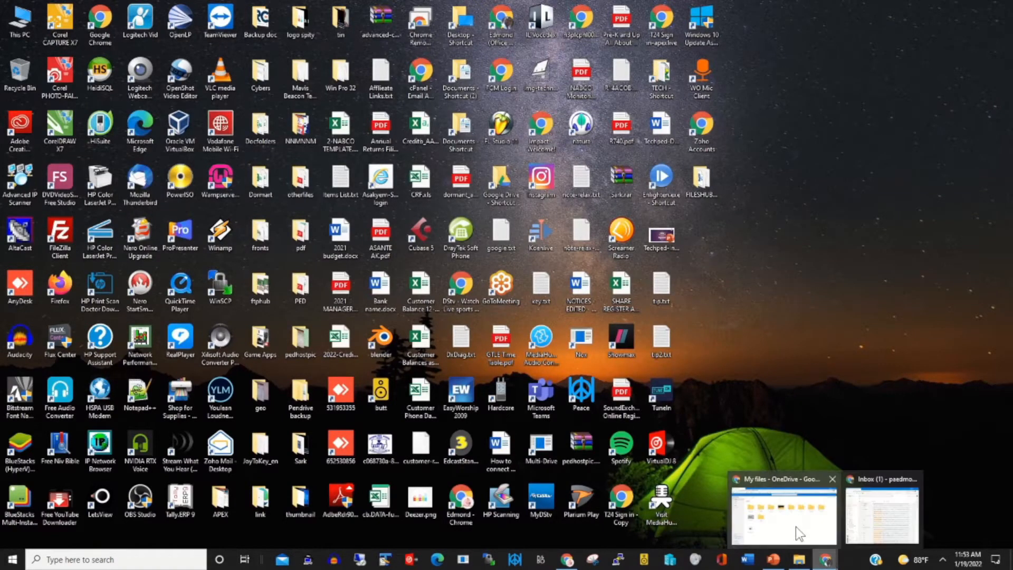
Bring the OneDrive My files browser window to the front
click(782, 511)
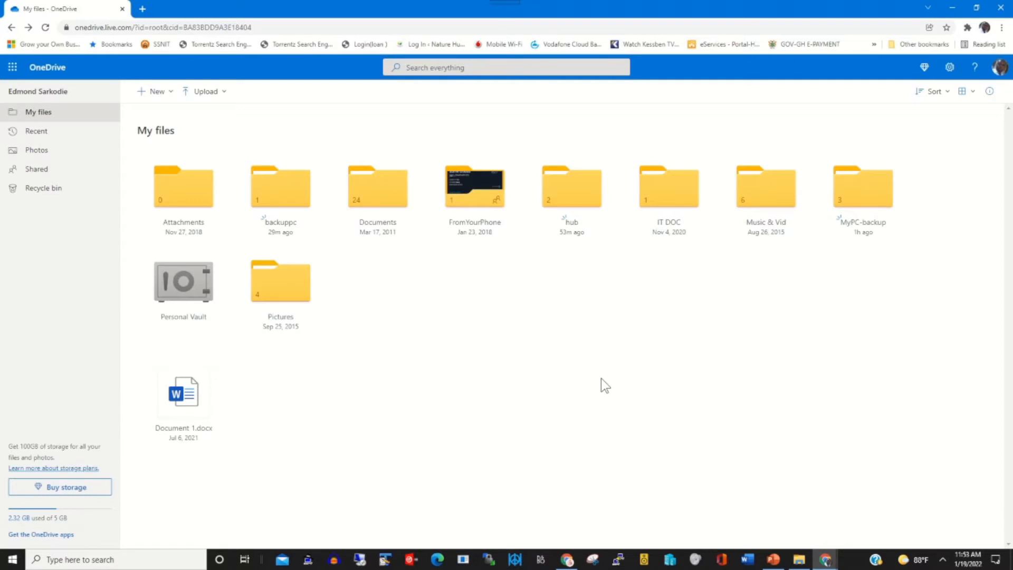
mouse_move(442, 287)
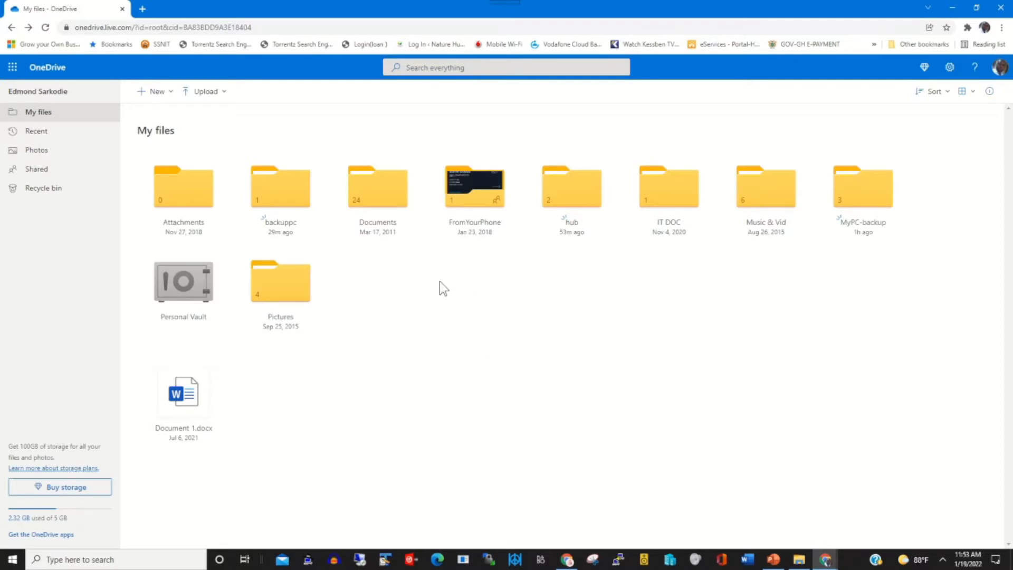
mouse_move(470, 355)
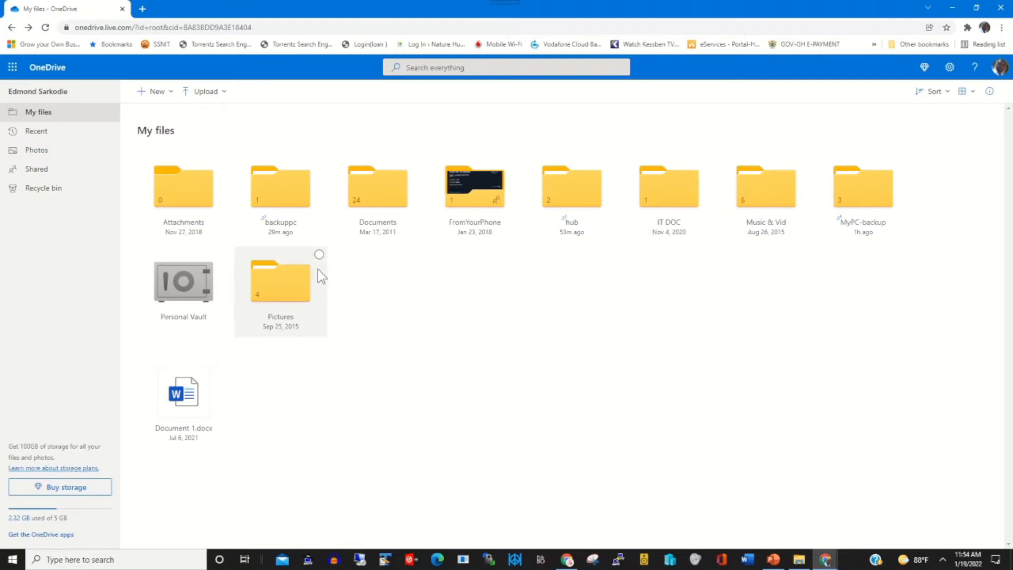
mouse_move(310, 289)
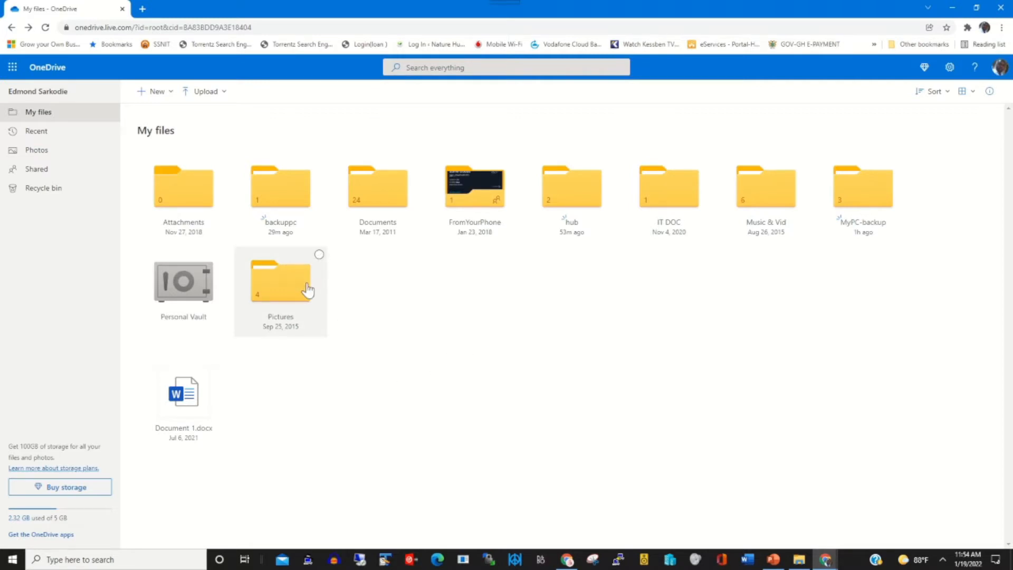
mouse_move(669, 223)
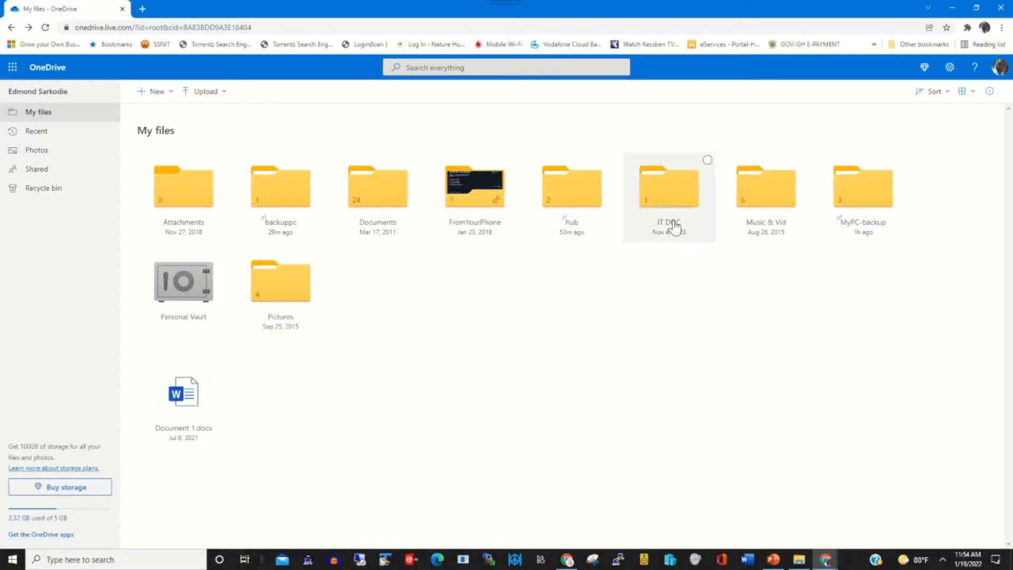
mouse_move(694, 177)
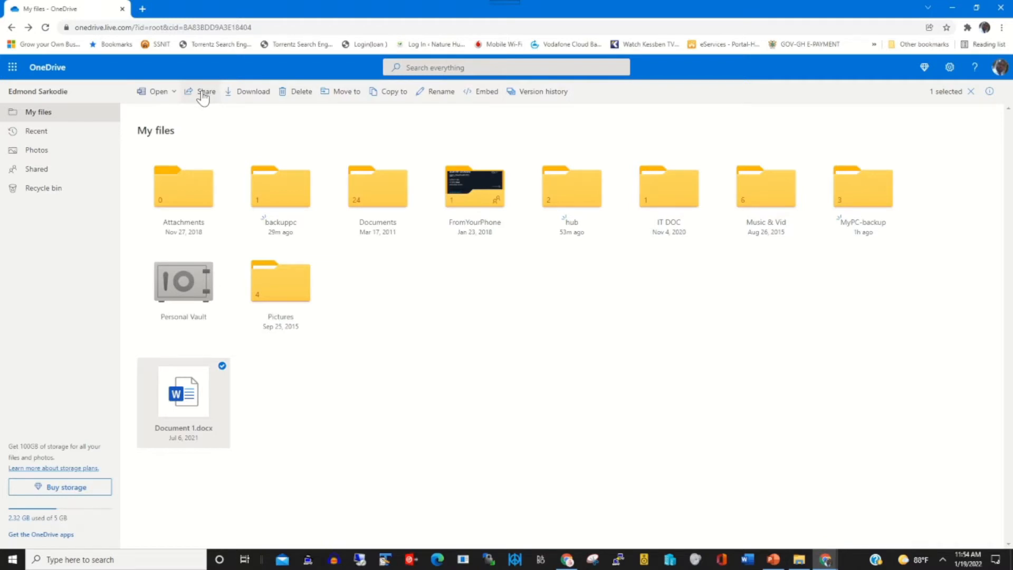
Share Document 1.docx with the Gmail contact, message 'Good', and send the link
click(206, 91)
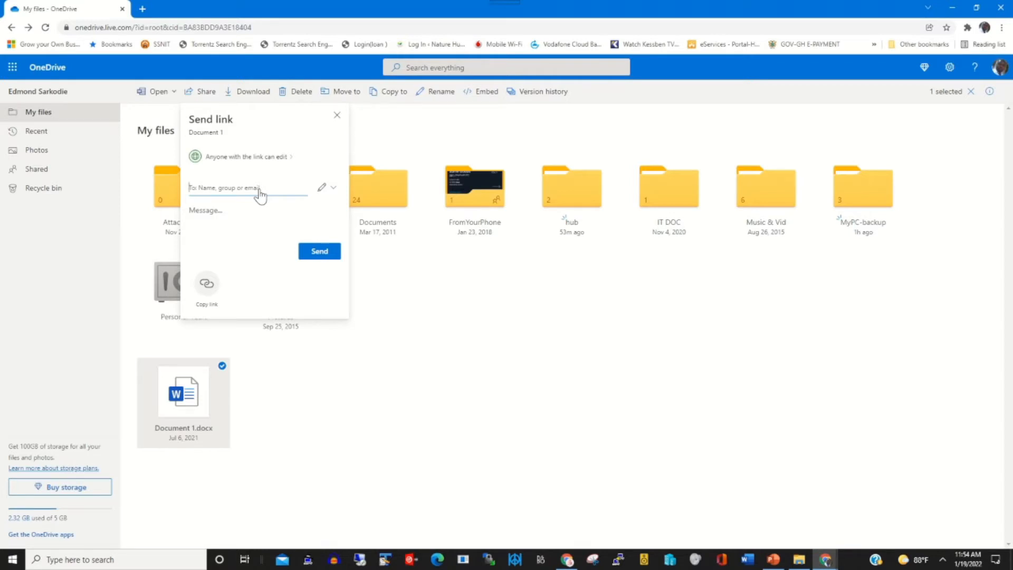
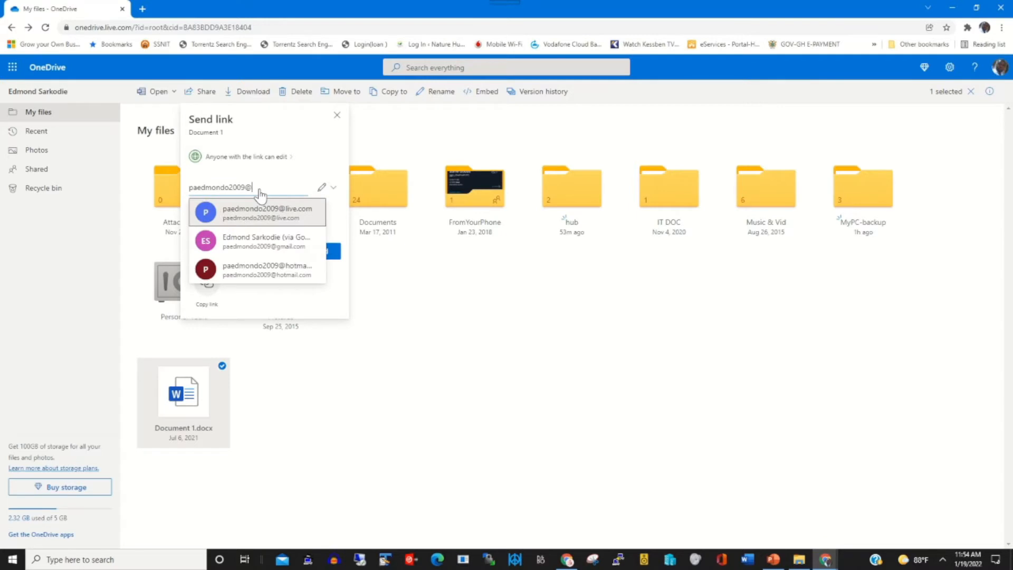
click(264, 241)
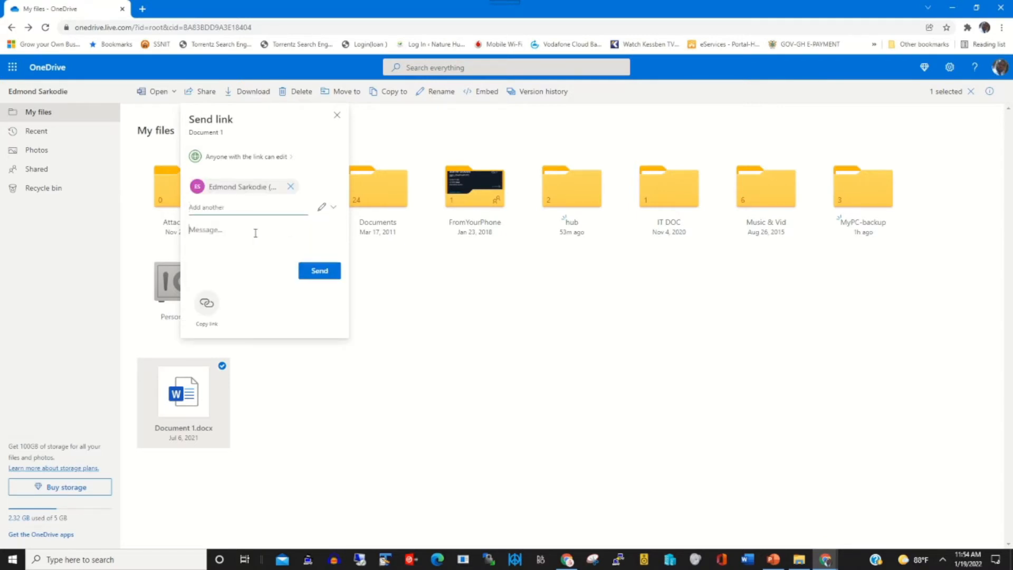
text(Good)
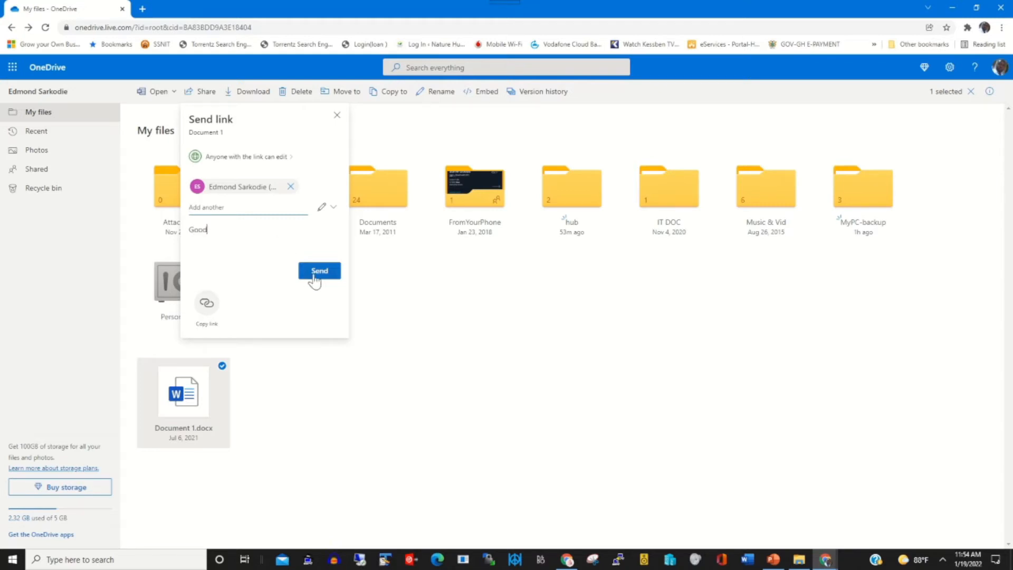
click(318, 271)
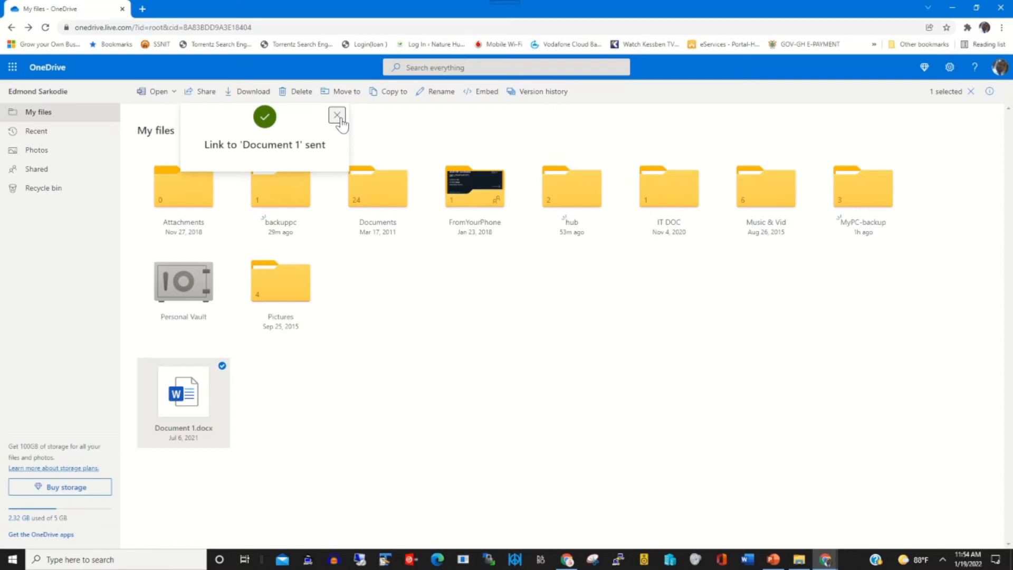
Dismiss the sent notice, peek inside IT DOC, and select the IT DOC folder in My files
click(337, 115)
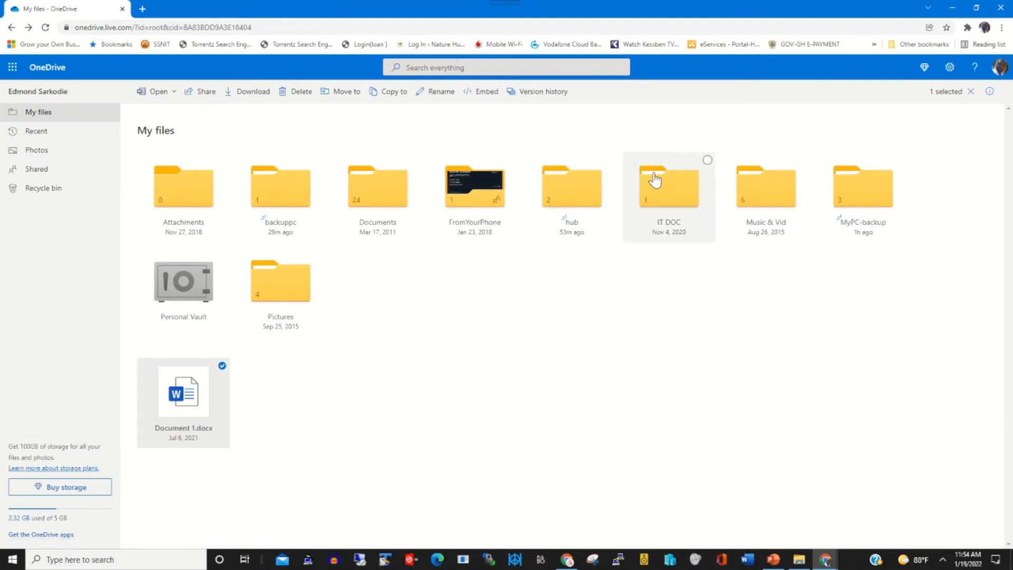
double_click(668, 188)
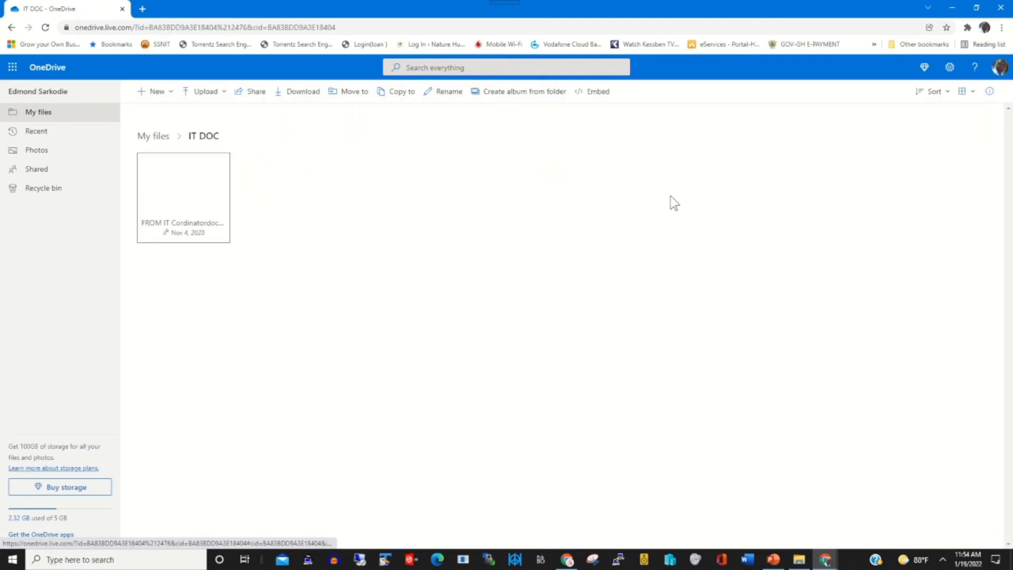
click(153, 136)
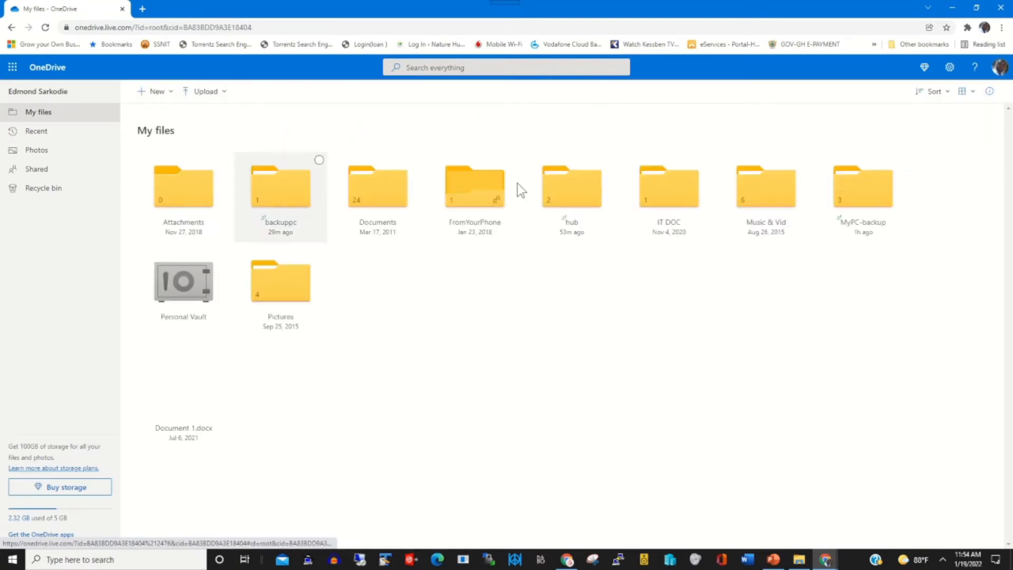
click(668, 187)
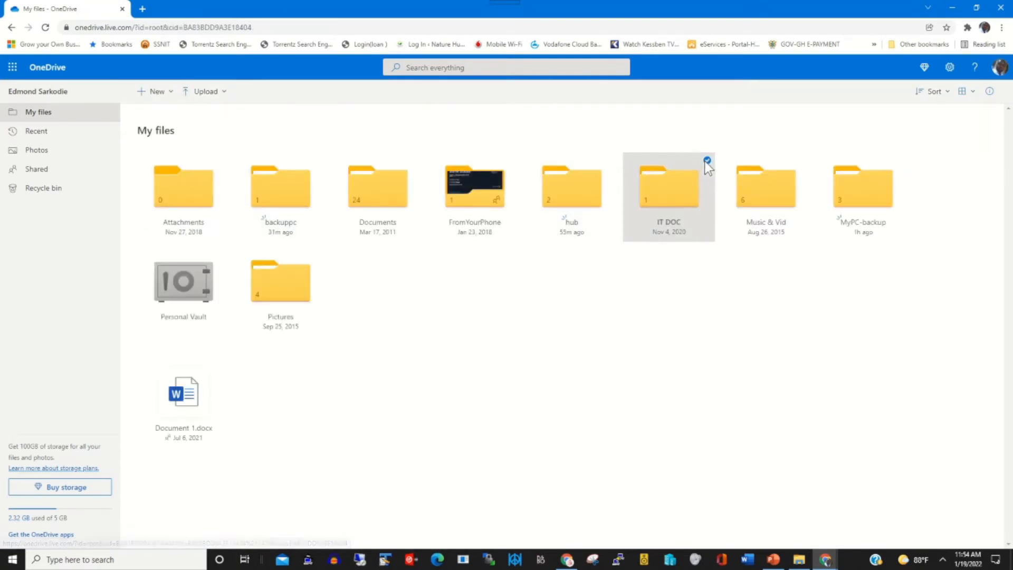
click(668, 188)
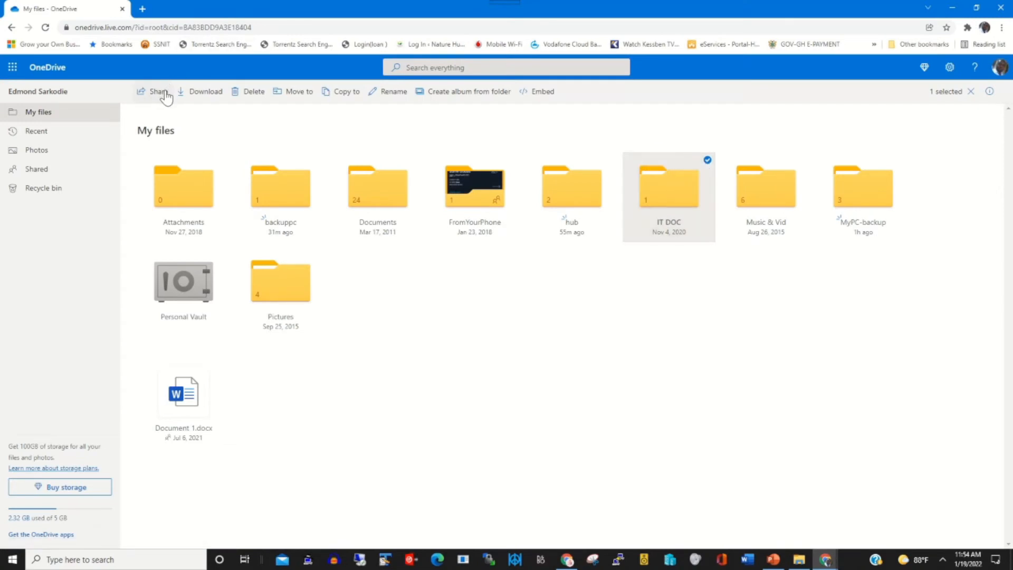
Start sharing IT DOC and show the Can edit / Can view permission choices
click(159, 91)
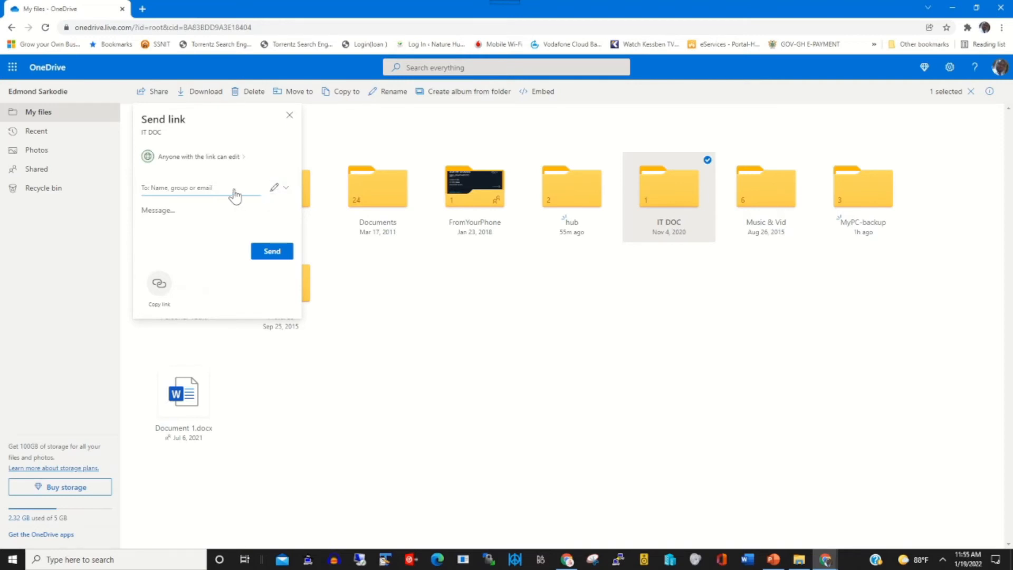
click(284, 188)
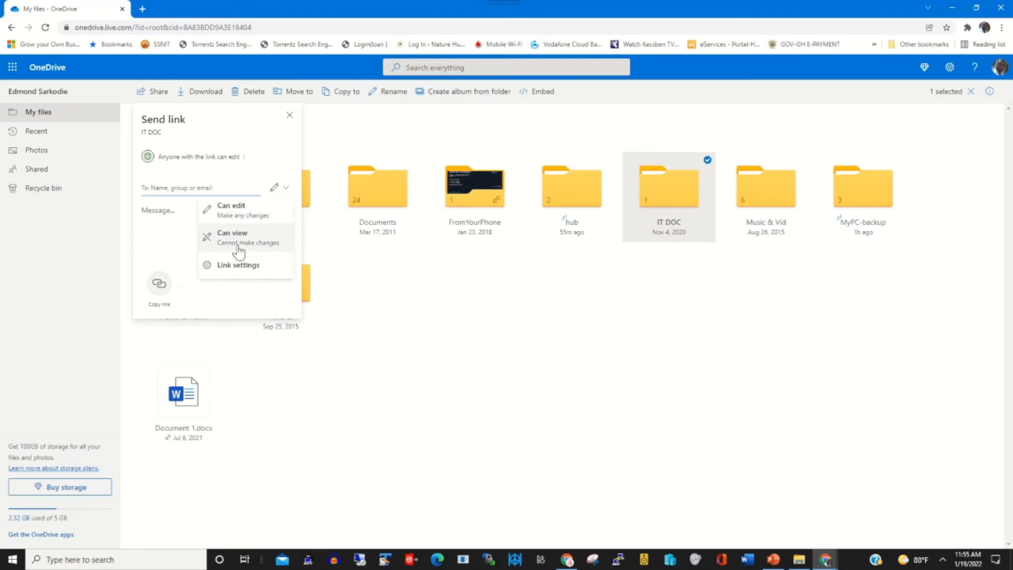
mouse_move(242, 247)
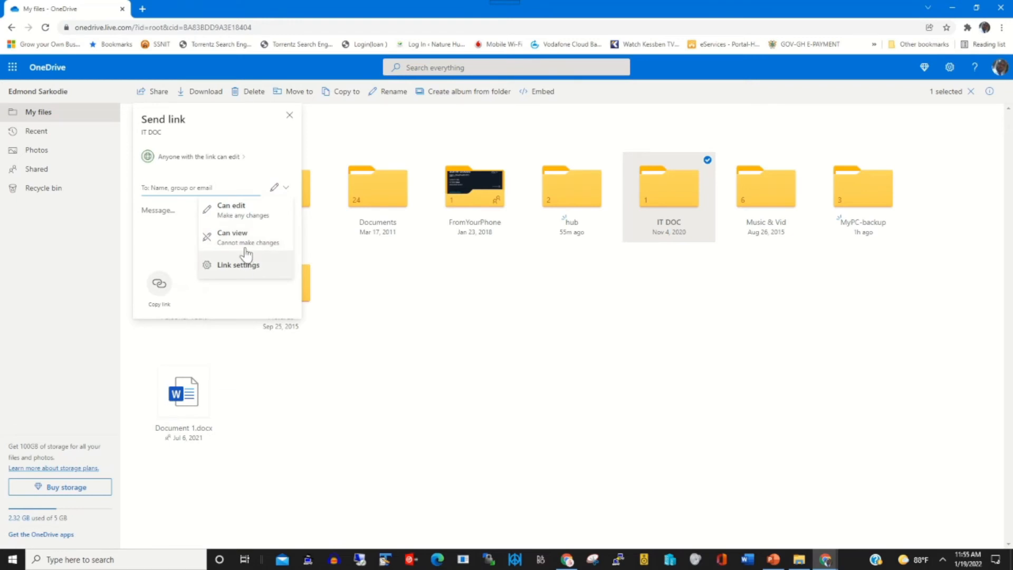
mouse_move(252, 209)
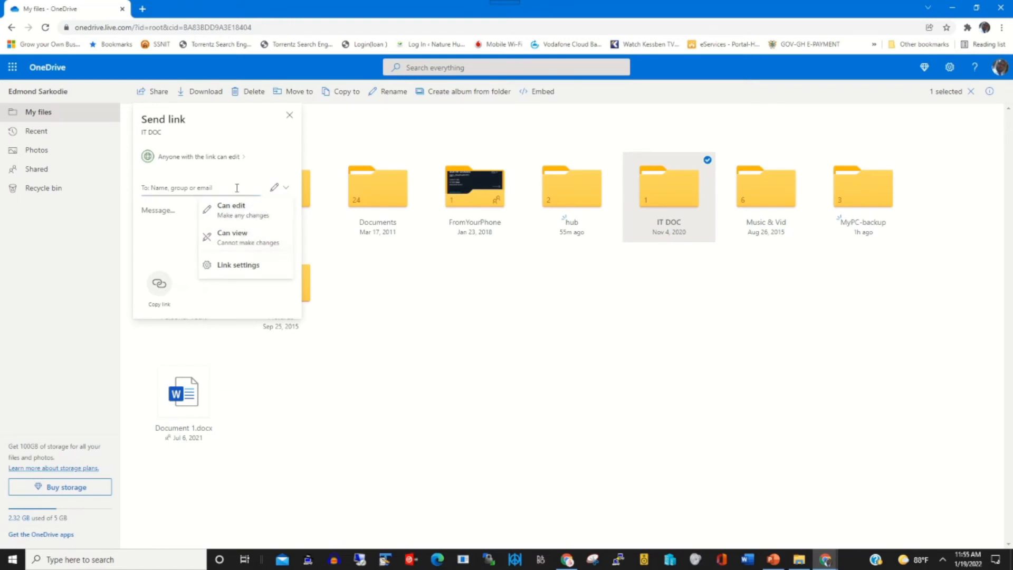
Send the IT DOC link to the Gmail contact, then view the Document 1 share email in Gmail
text(p)
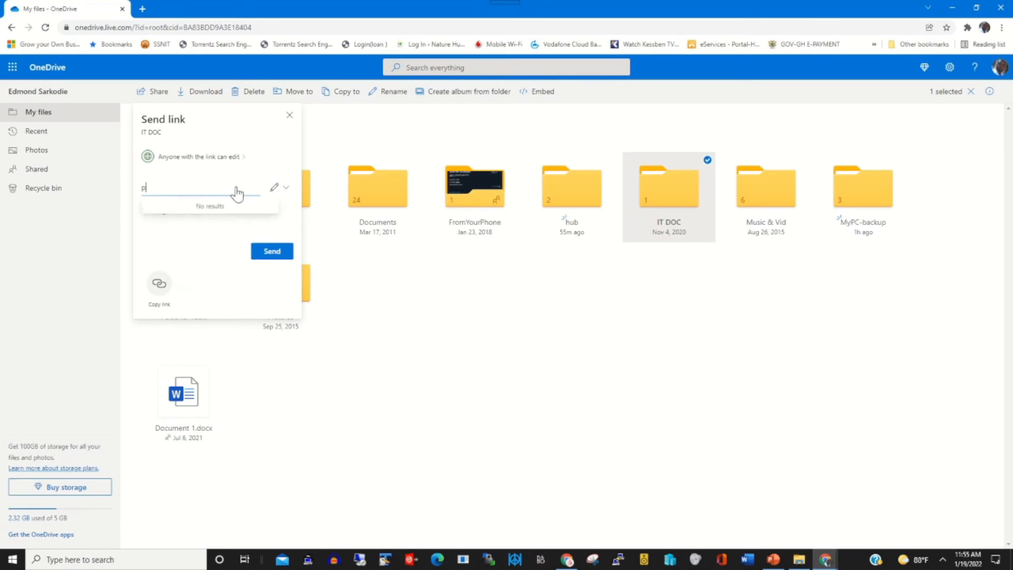
text(a)
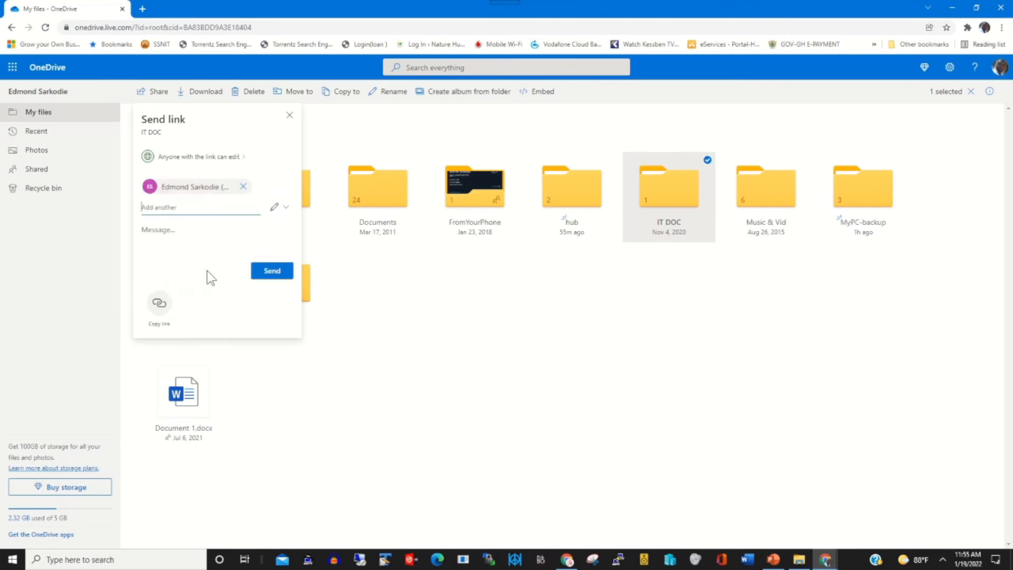
click(271, 270)
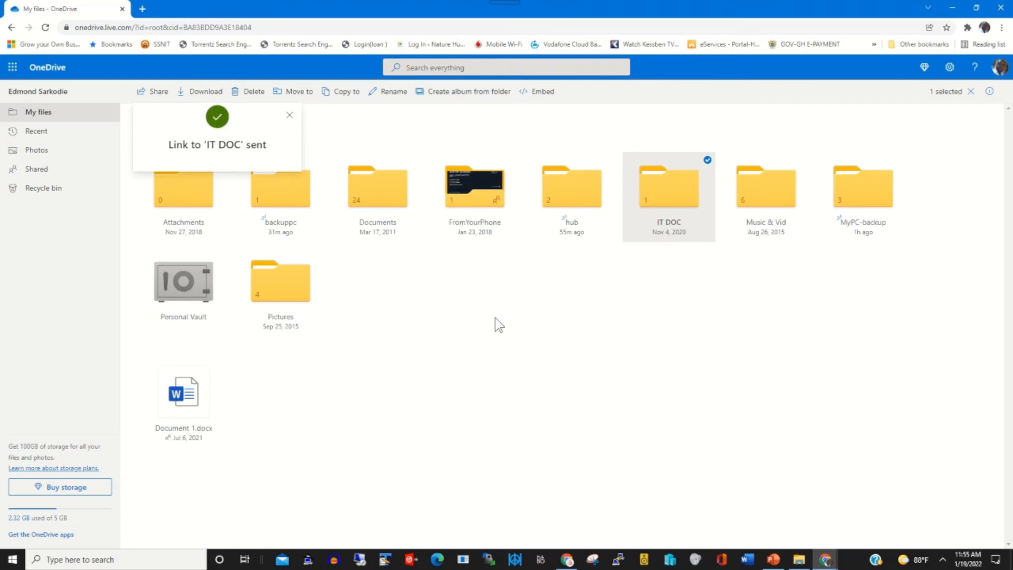
mouse_move(825, 559)
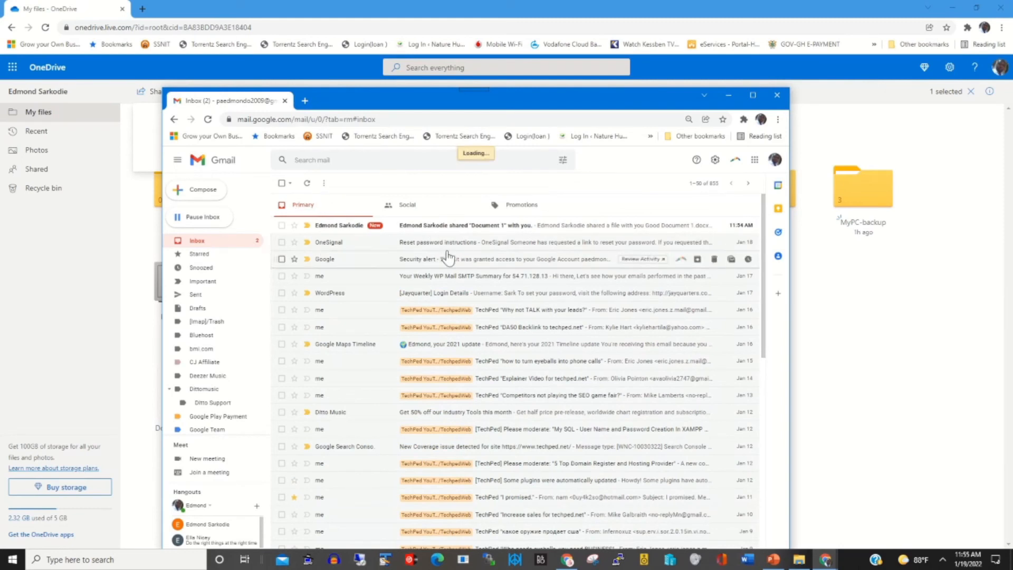
click(465, 225)
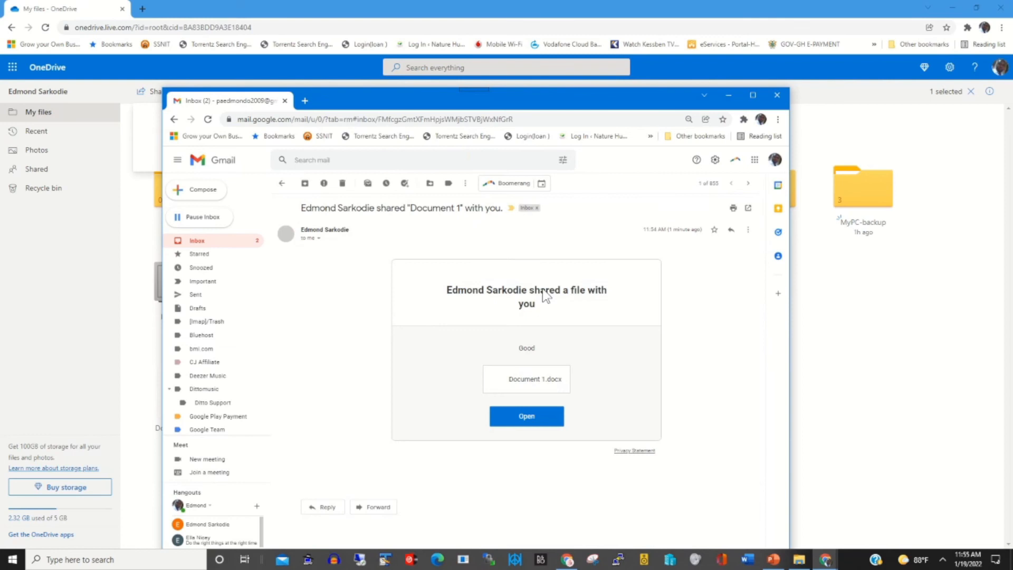